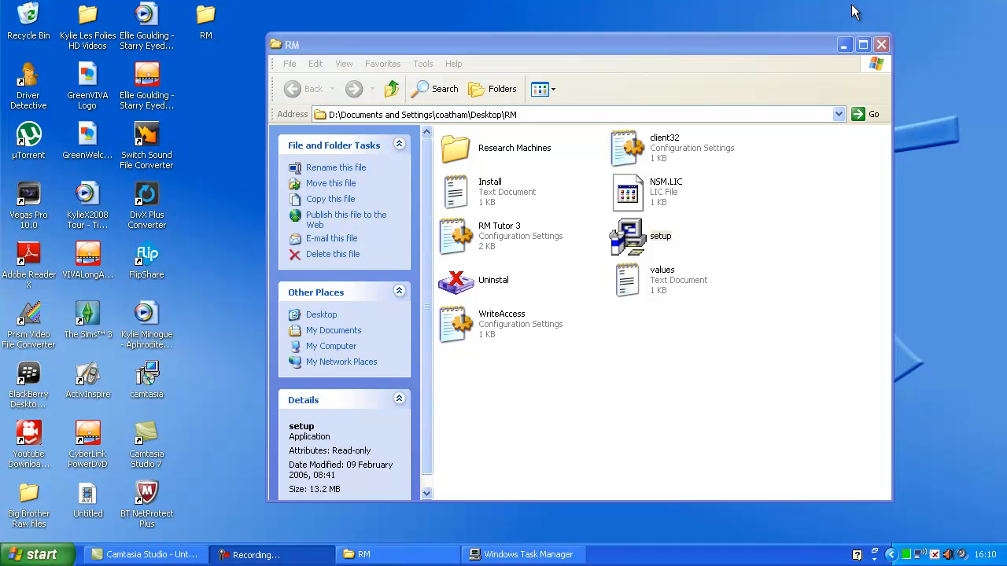
mouse_move(667, 235)
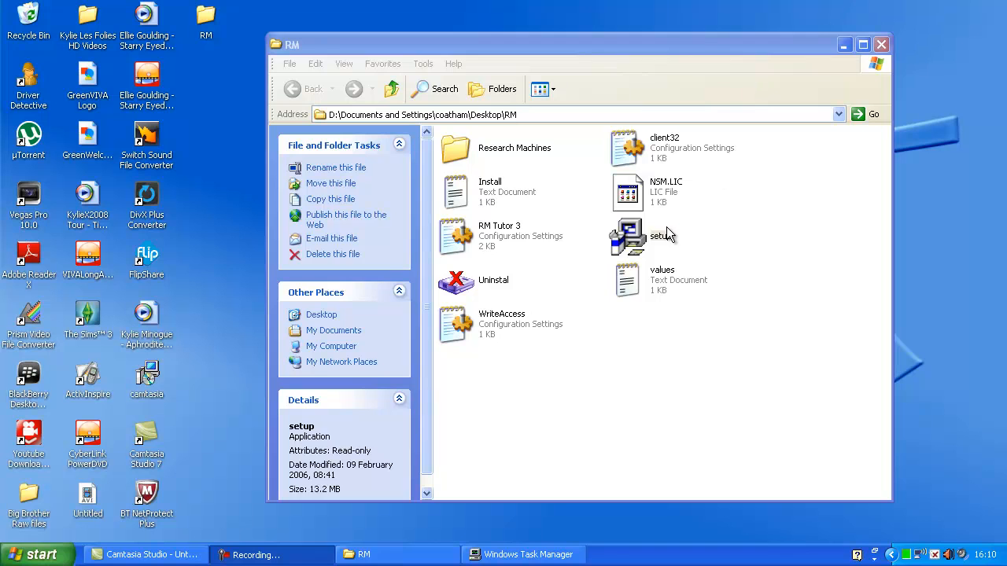
Step: Launch the RM Tutor 3 setup program from the RM folder
click(660, 236)
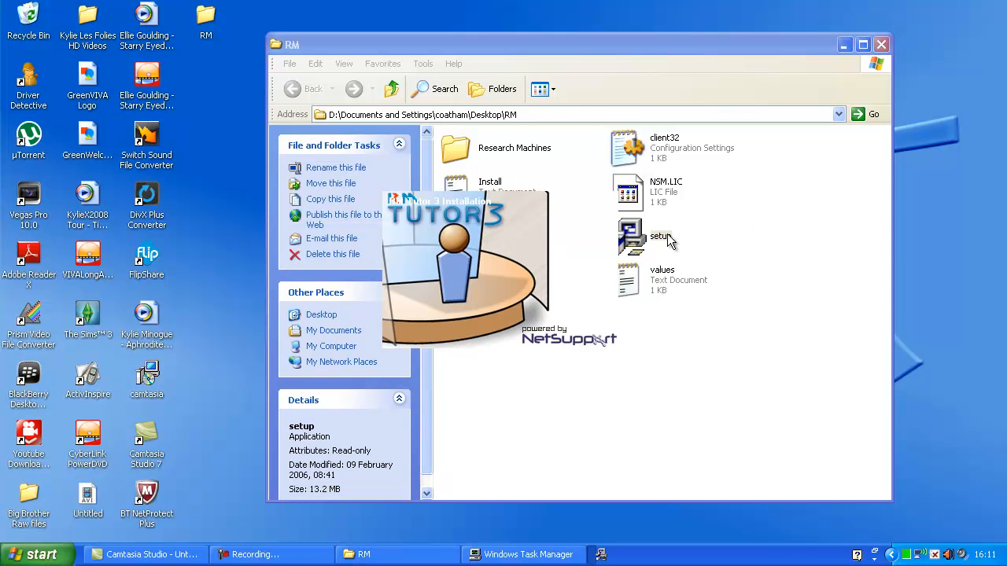
mouse_move(747, 268)
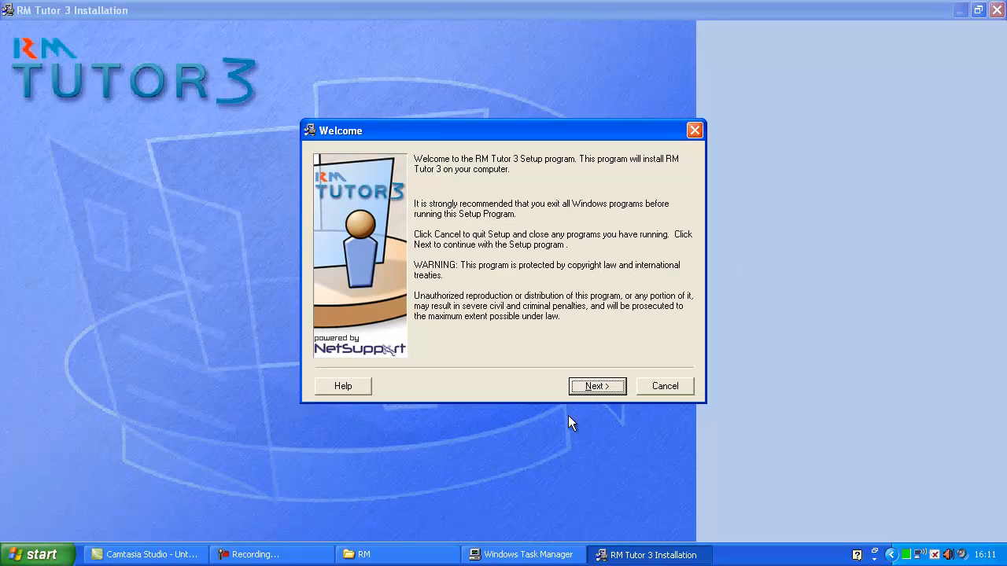
Step: Accept the licence, overwrite the existing install, and install Tutor plus Remote Deployment Utility
click(597, 385)
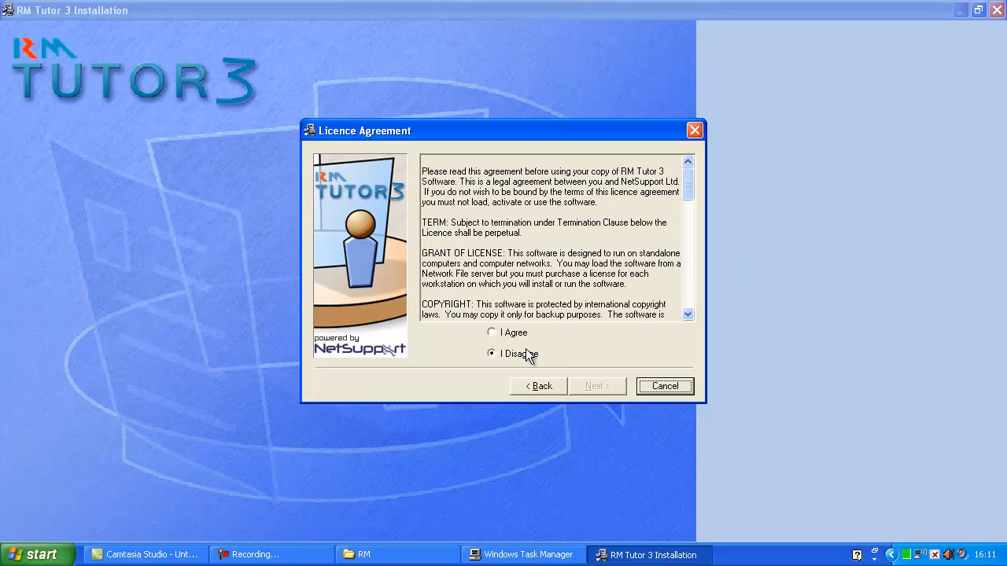
click(595, 385)
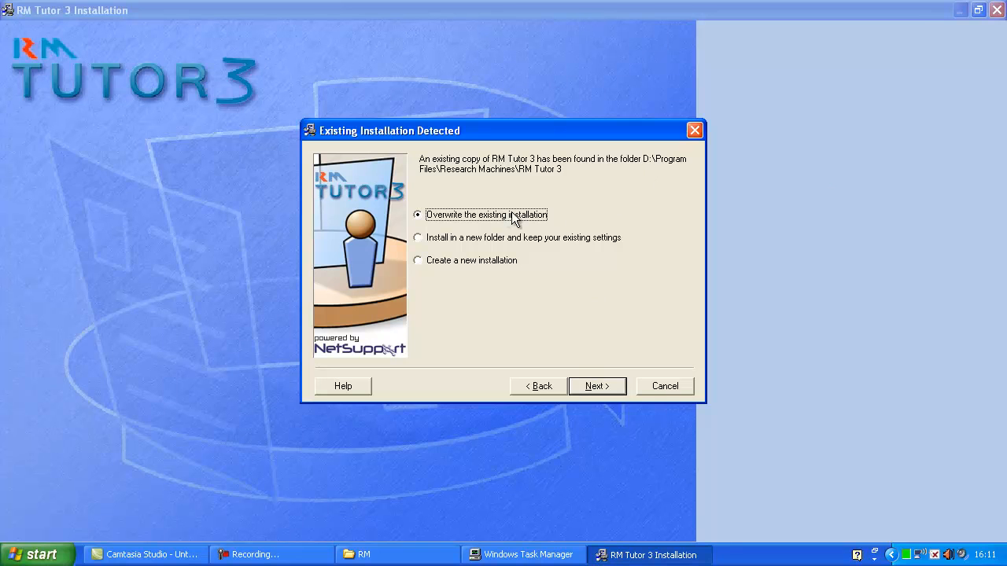
click(596, 386)
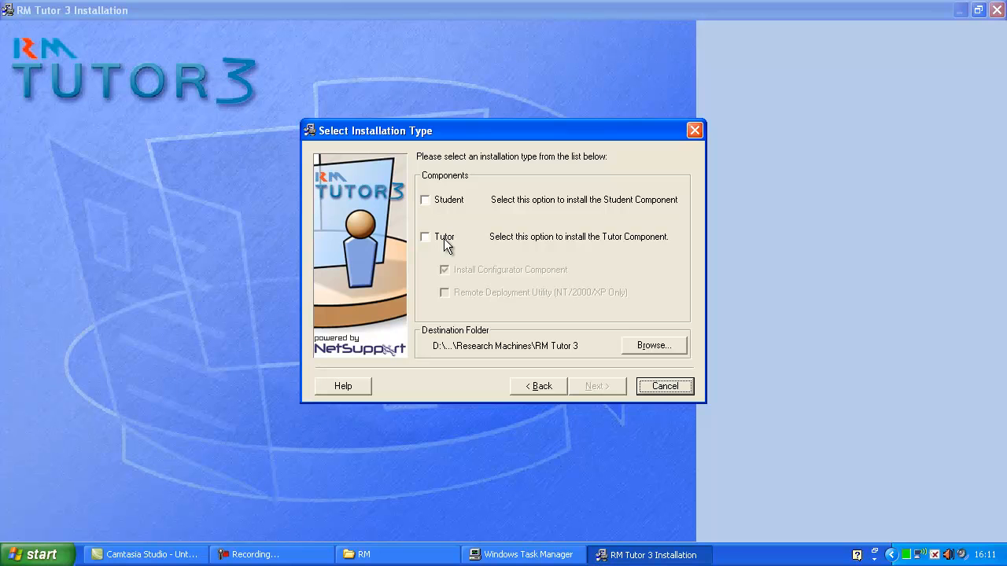
click(425, 237)
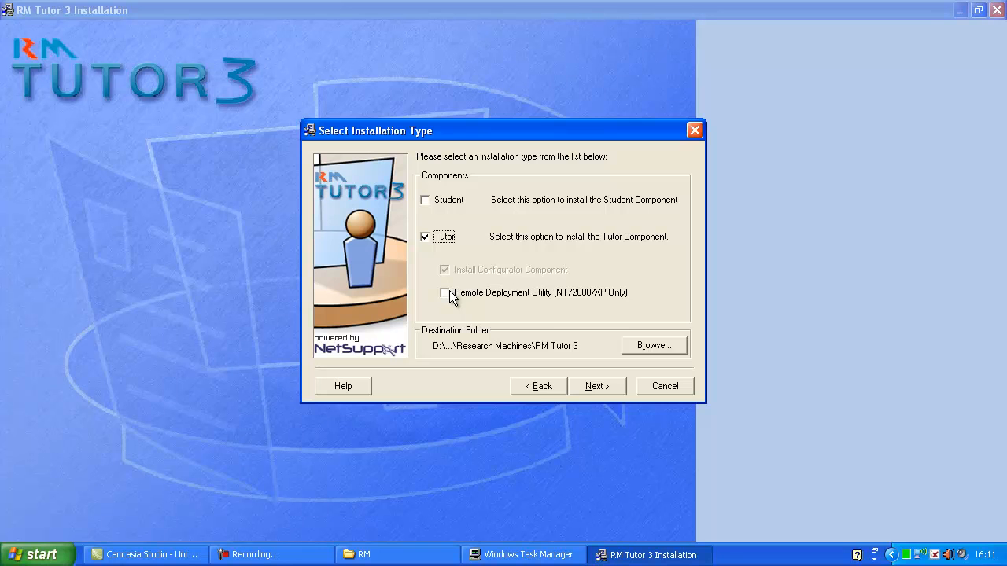
click(444, 292)
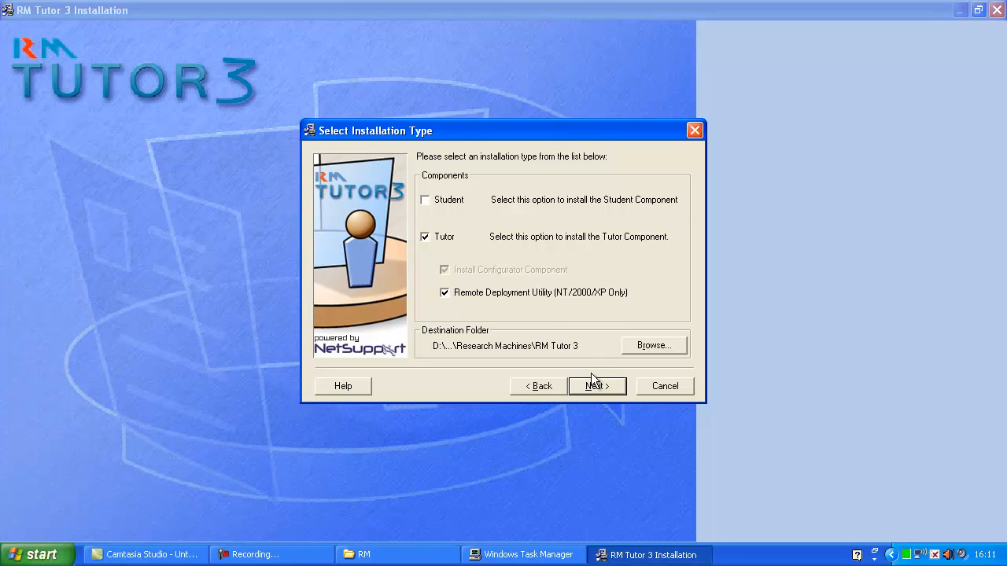
click(596, 385)
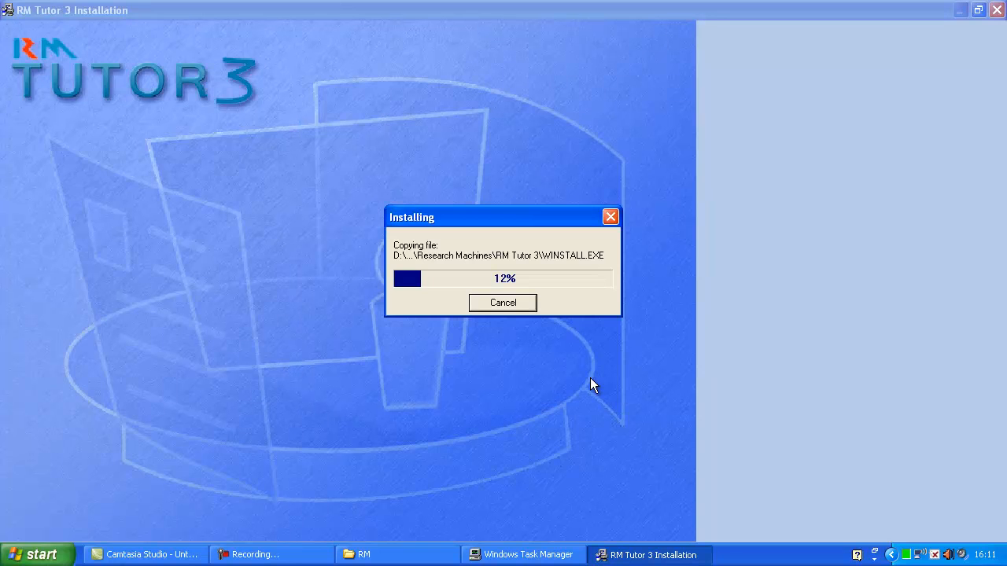
mouse_move(571, 387)
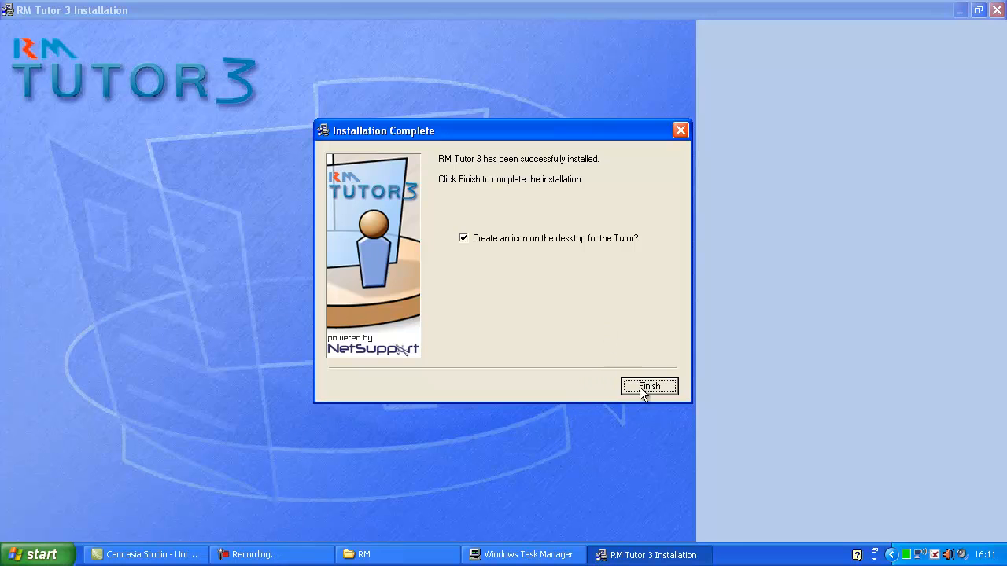
Step: Finish setup with the desktop icon option kept ticked
click(648, 386)
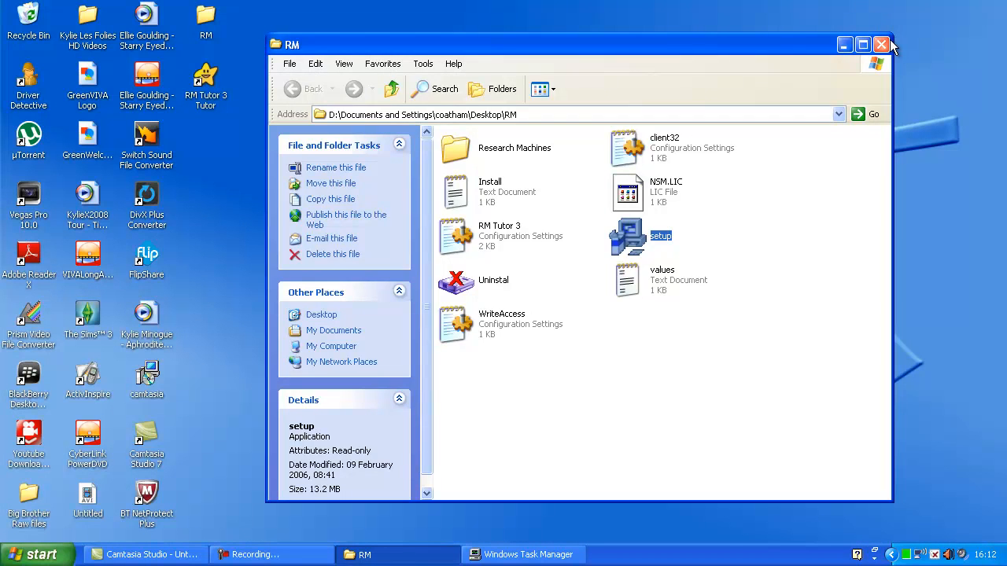
Step: Close the RM folder and launch RM Tutor 3 from its desktop shortcut
click(881, 44)
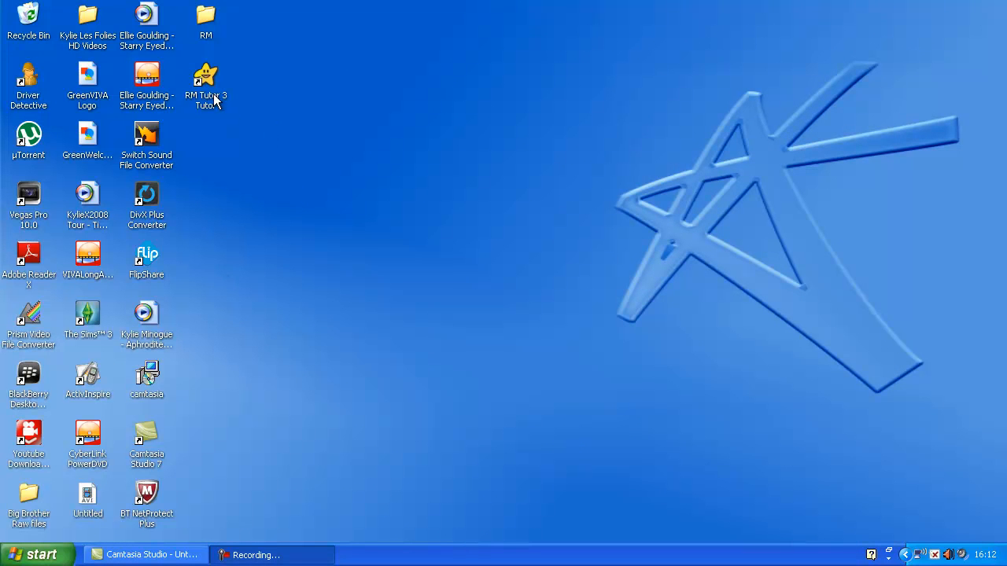
click(205, 79)
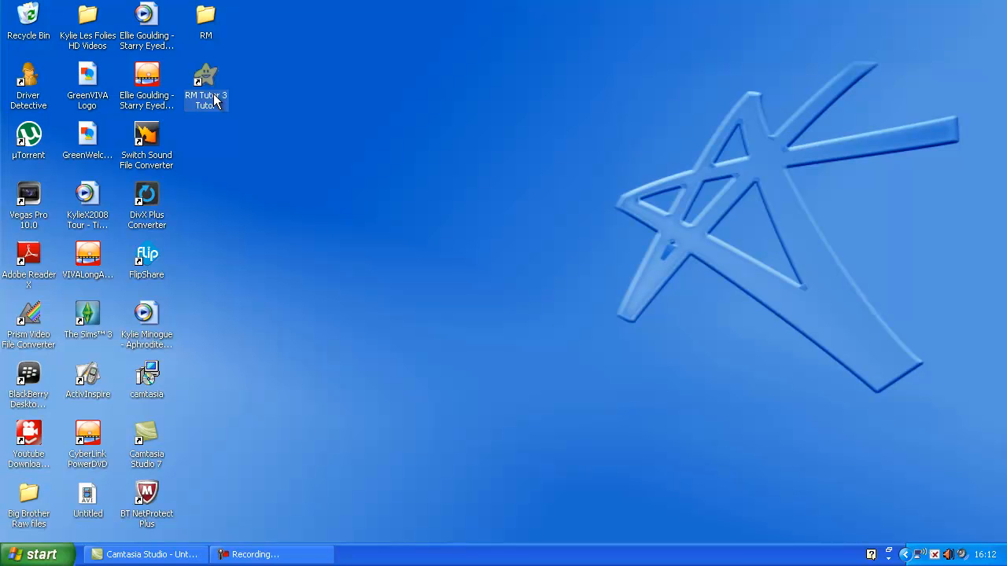
double_click(205, 85)
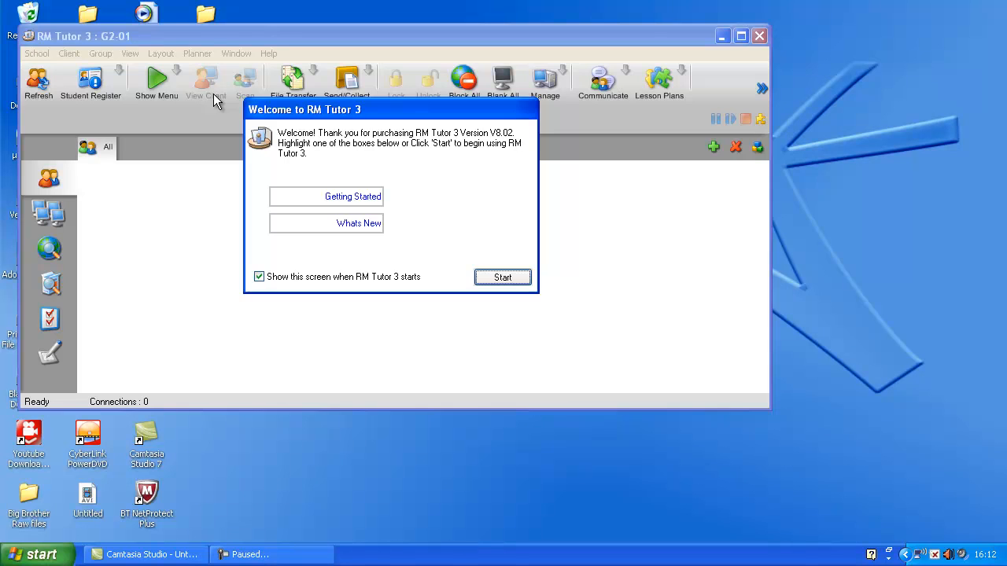
mouse_move(413, 286)
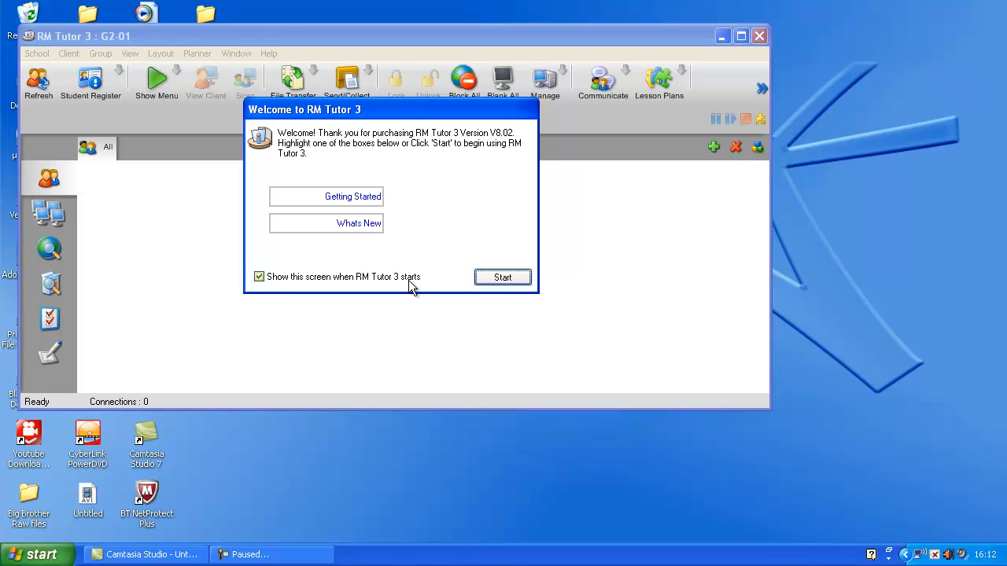
Step: Stop the welcome screen from appearing at startup
click(502, 277)
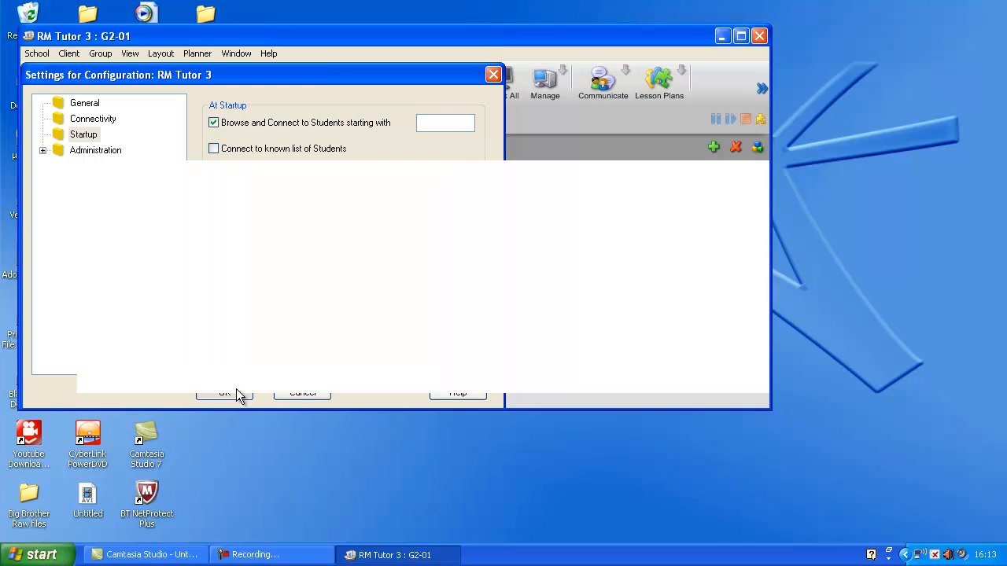
mouse_move(313, 250)
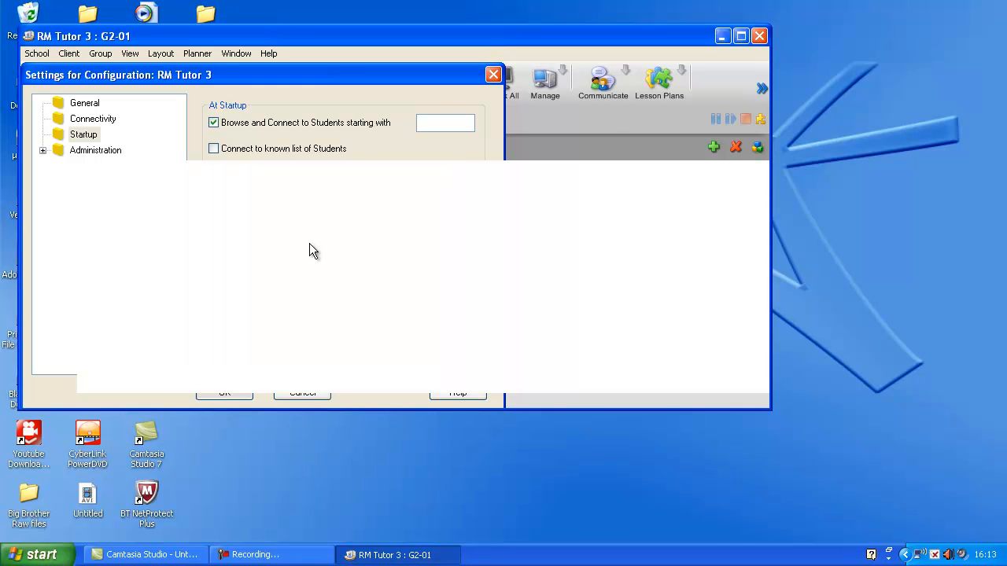
mouse_move(737, 35)
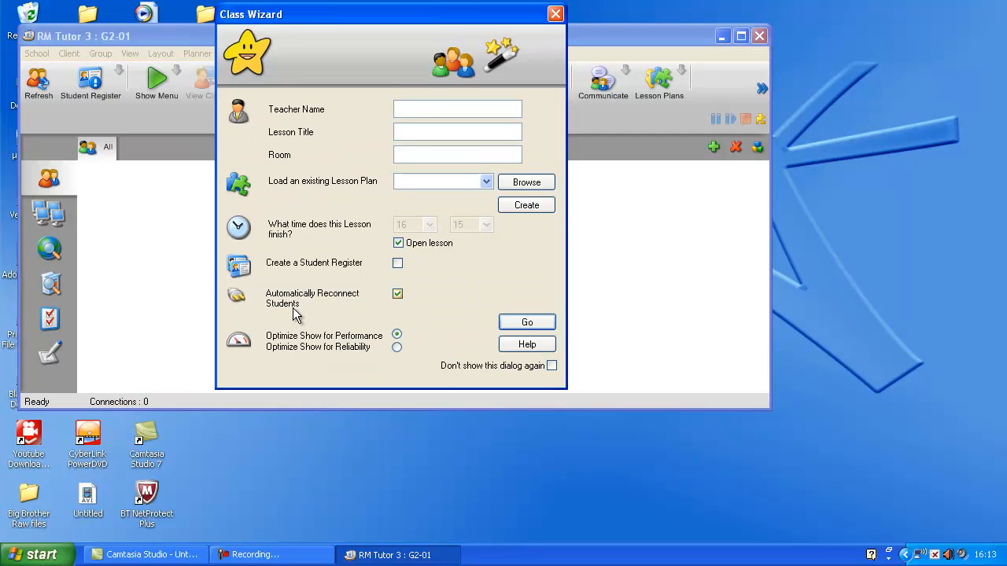
text(Mr C Oa)
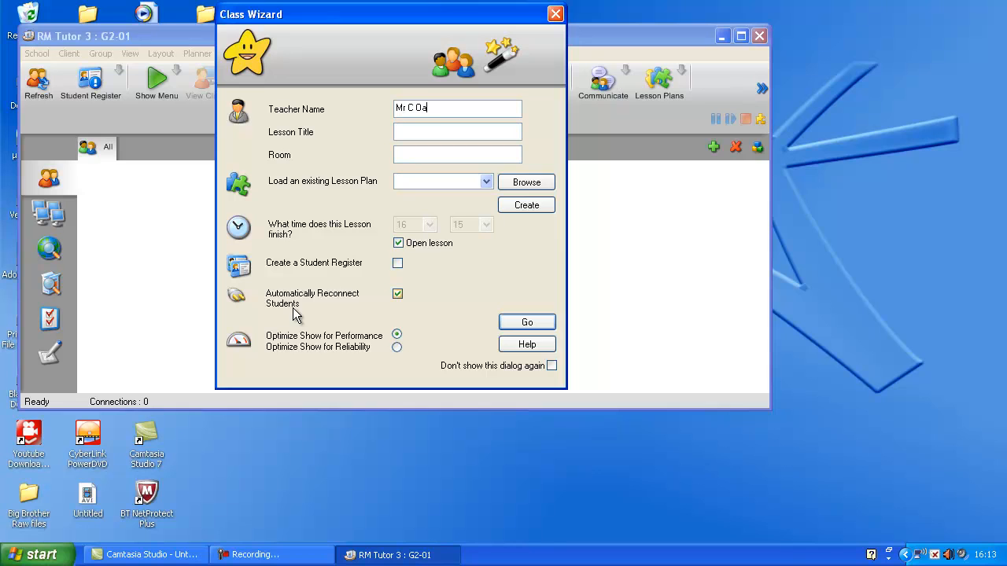
text(ALL)
click(457, 154)
text(G2)
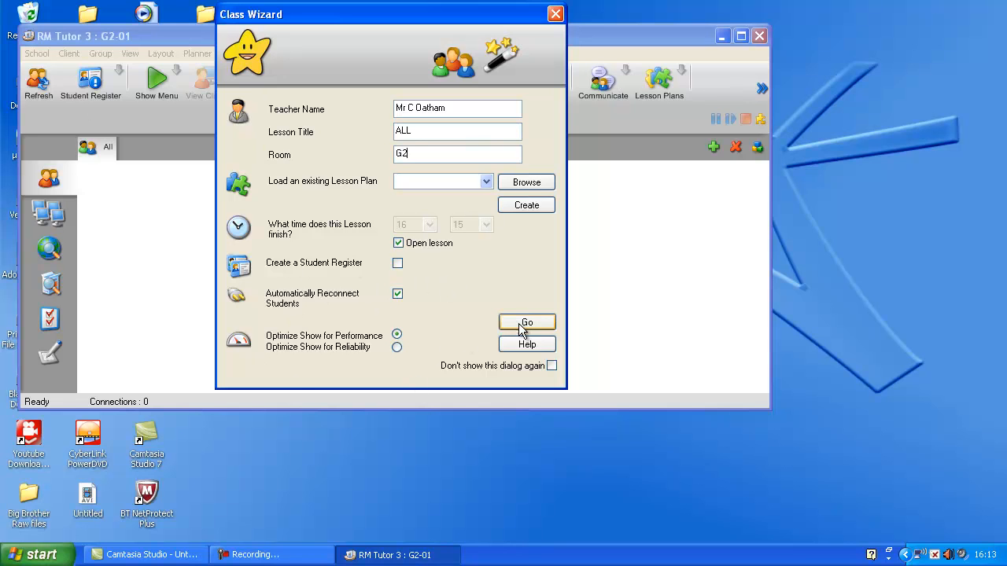
click(526, 322)
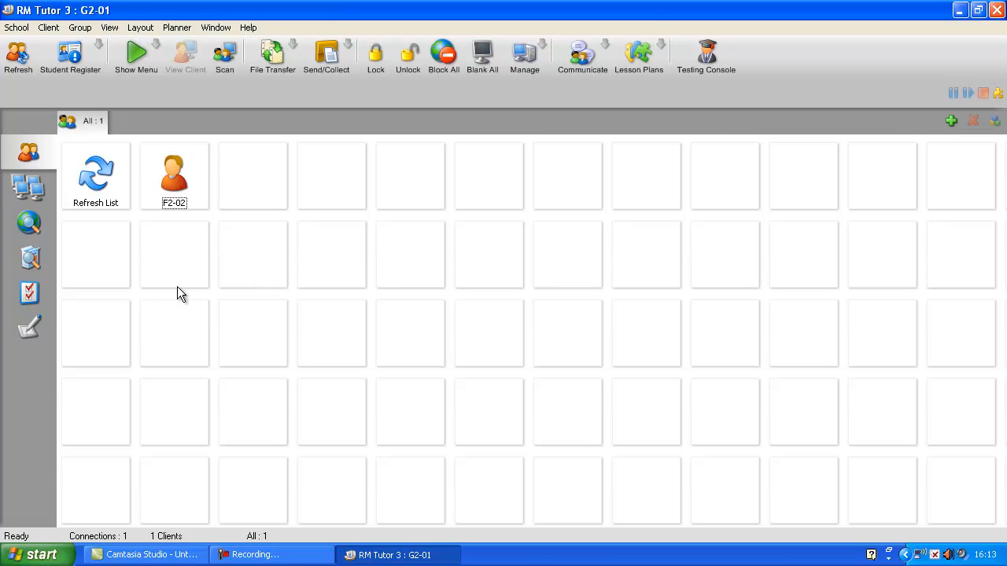
Step: Select client F2-02 and view its screen live
click(174, 172)
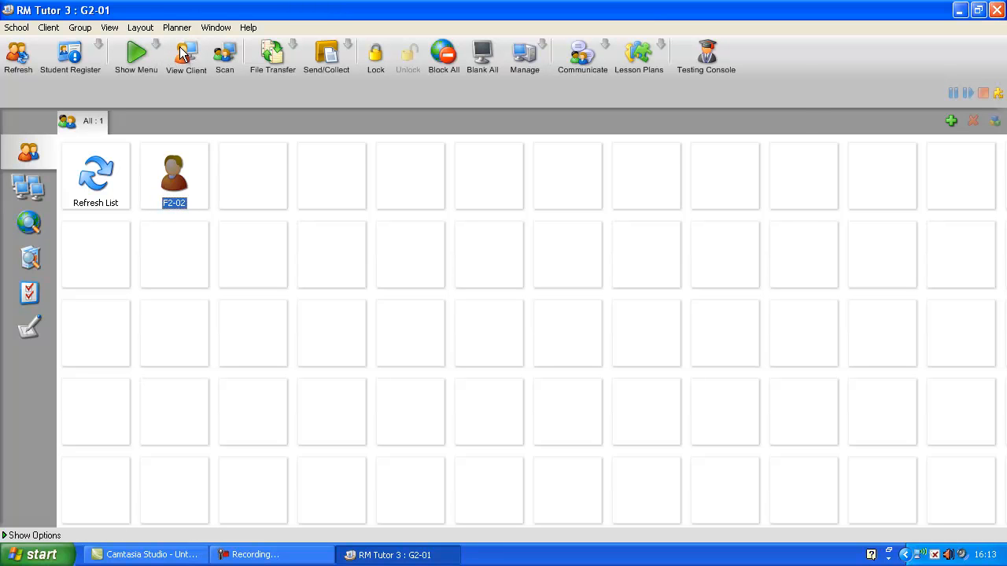
click(186, 55)
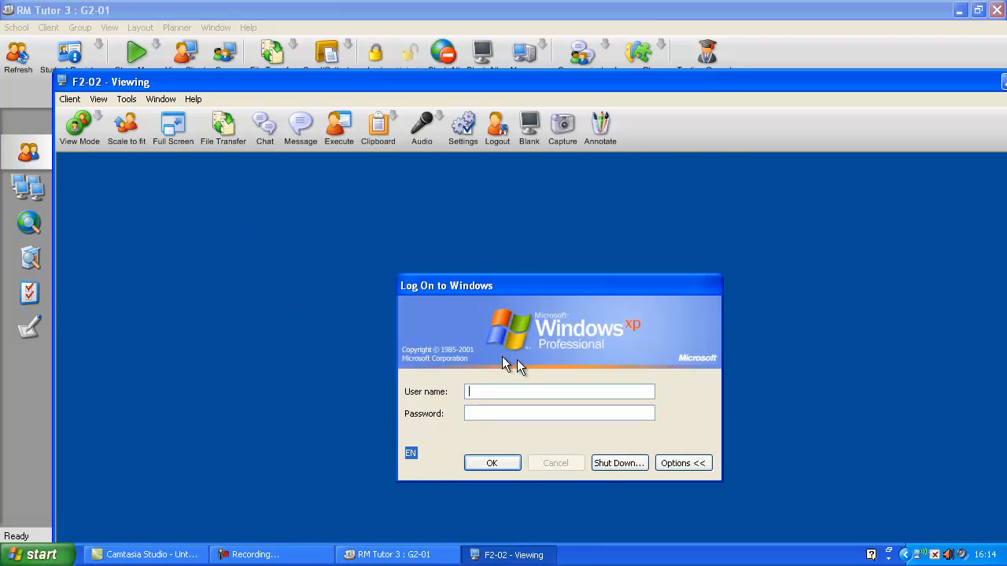
mouse_move(633, 163)
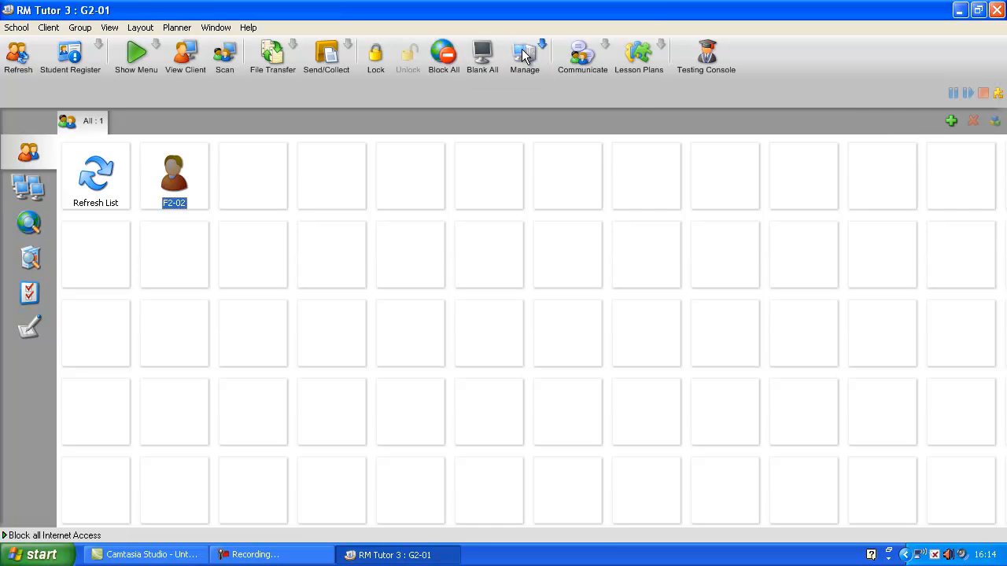
click(524, 55)
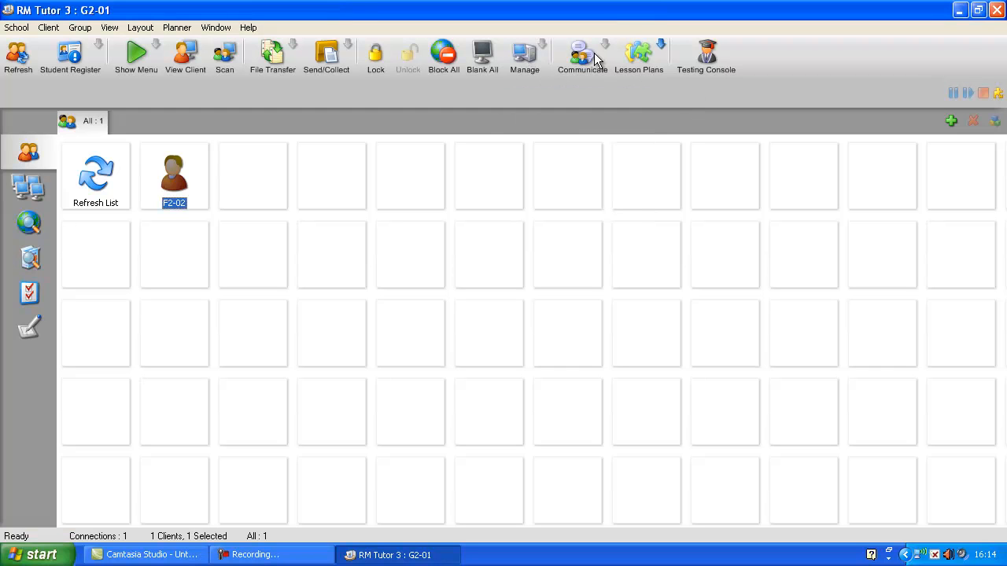
click(582, 57)
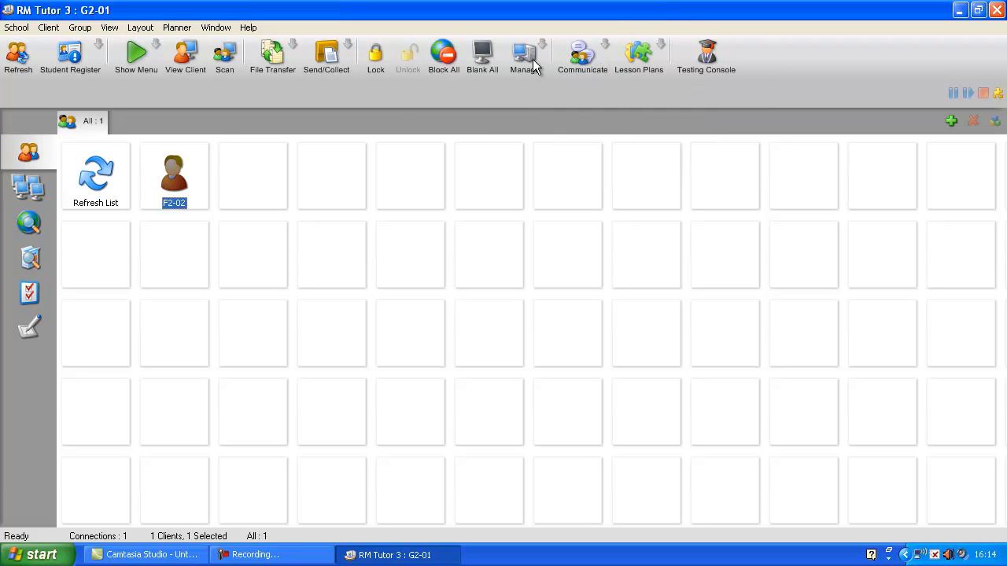
mouse_move(171, 77)
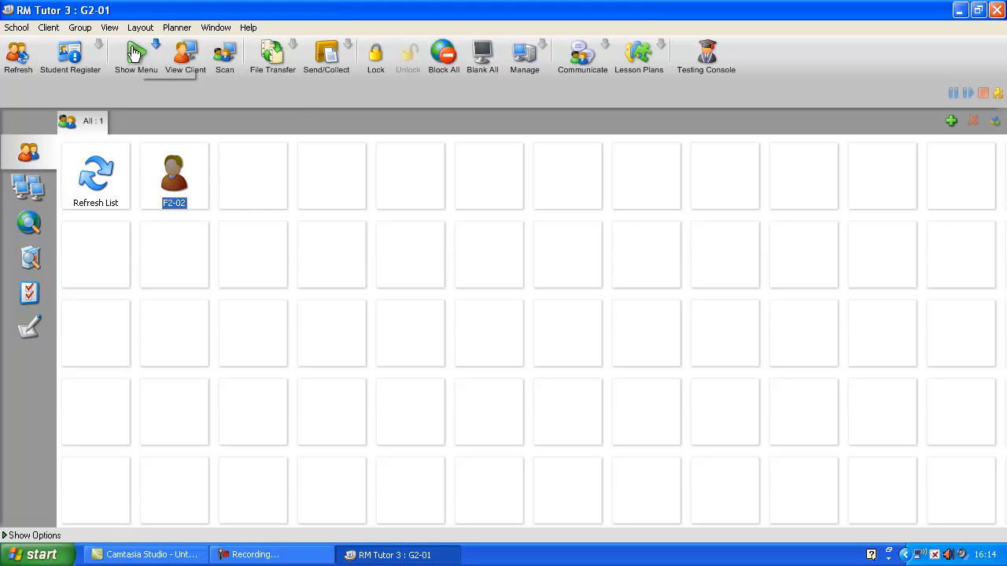
click(135, 56)
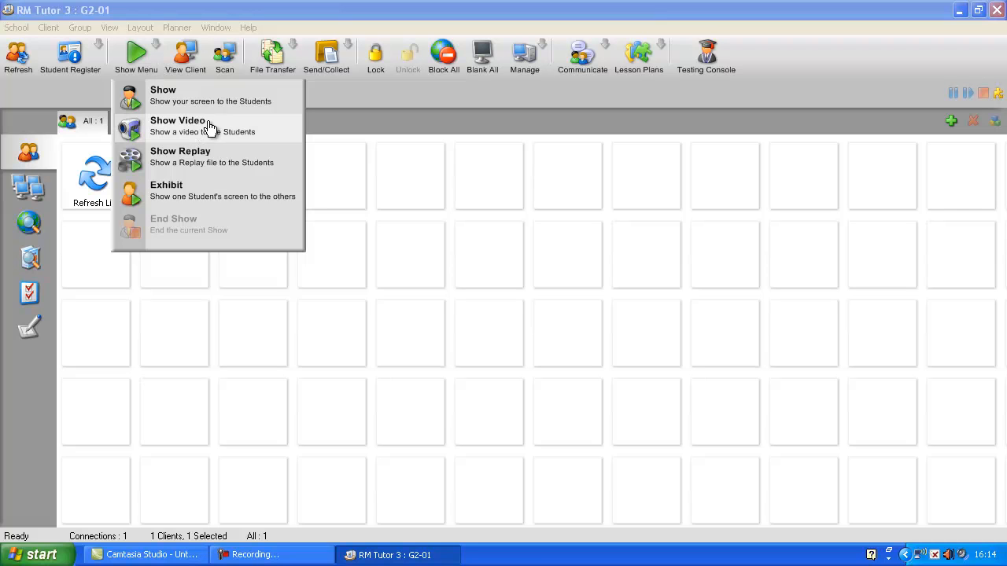
mouse_move(230, 97)
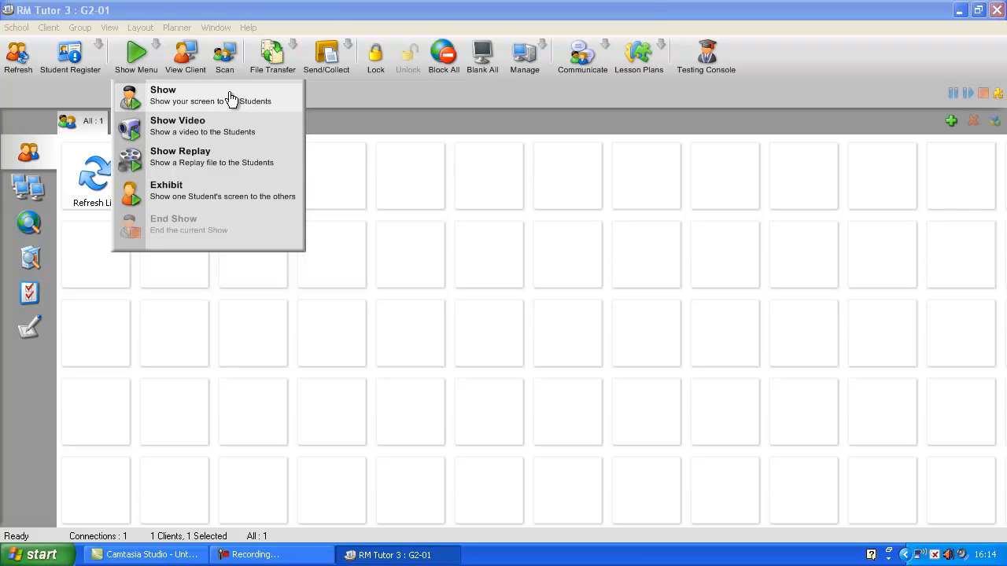
mouse_move(503, 149)
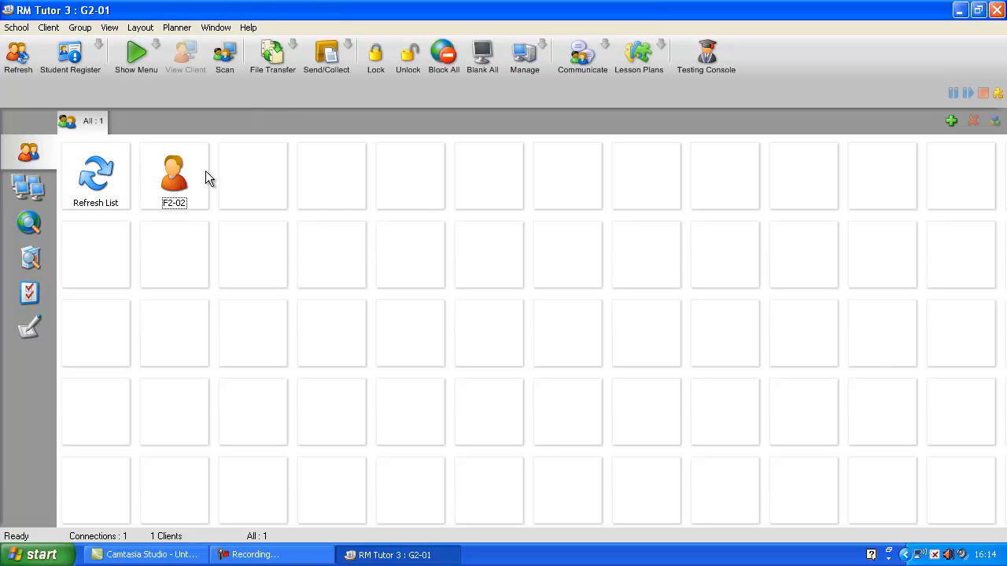
mouse_move(216, 172)
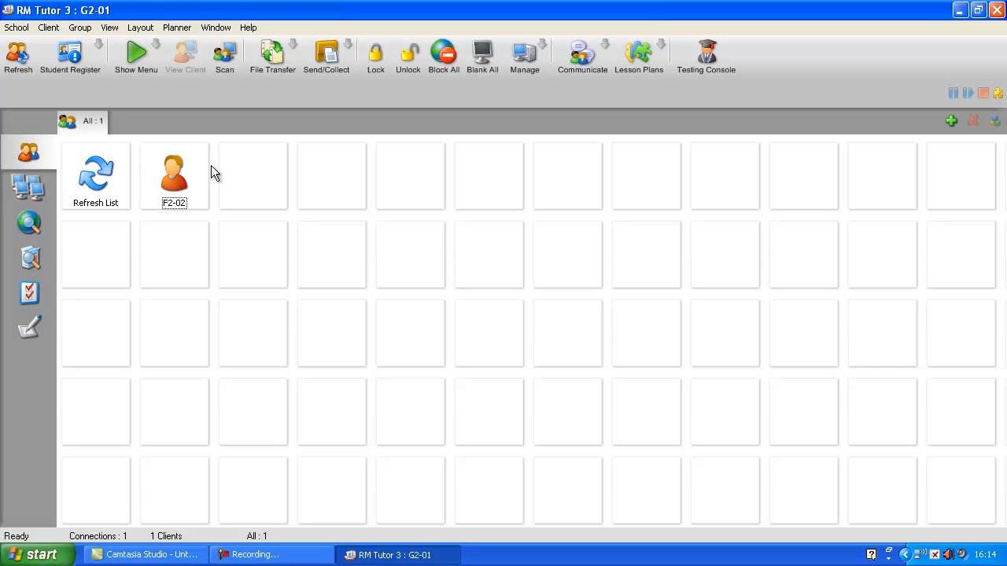
mouse_move(223, 207)
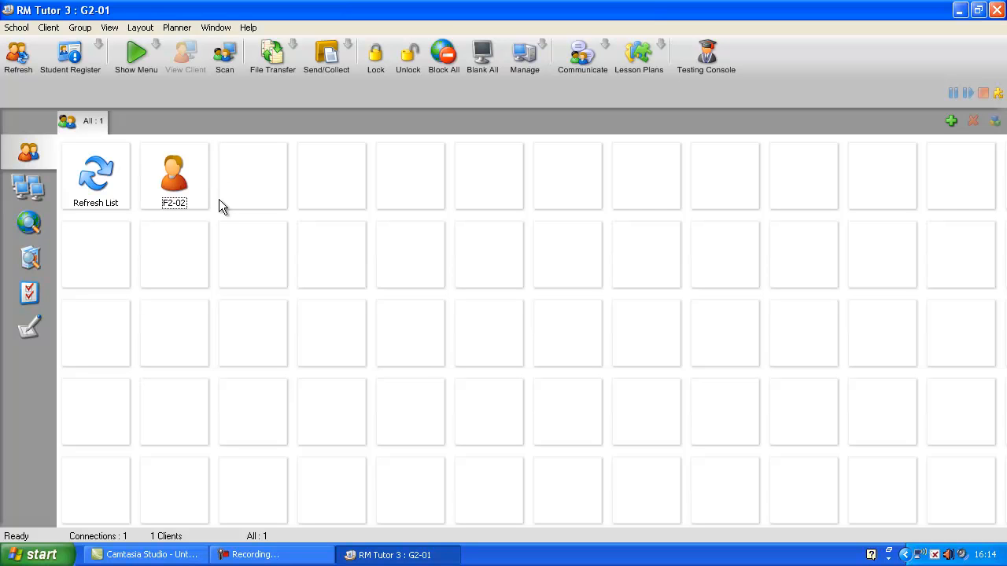